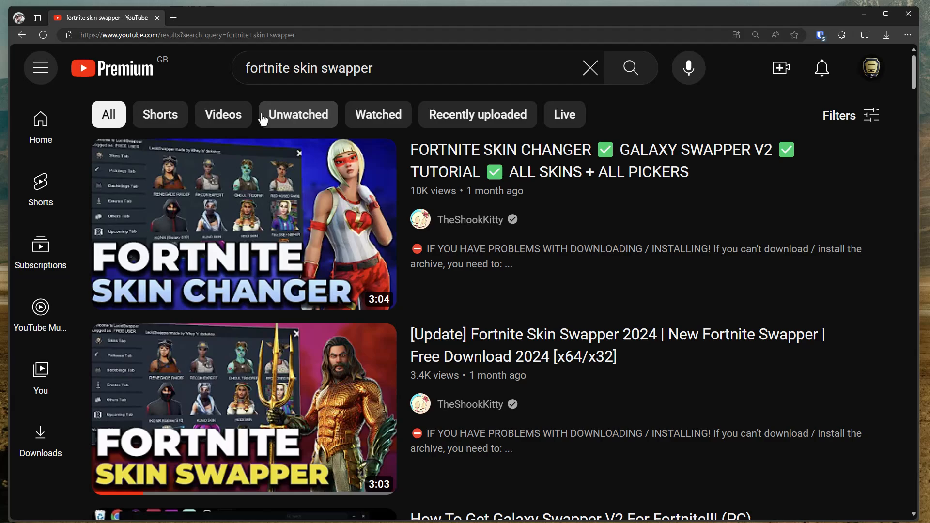
mouse_move(268, 215)
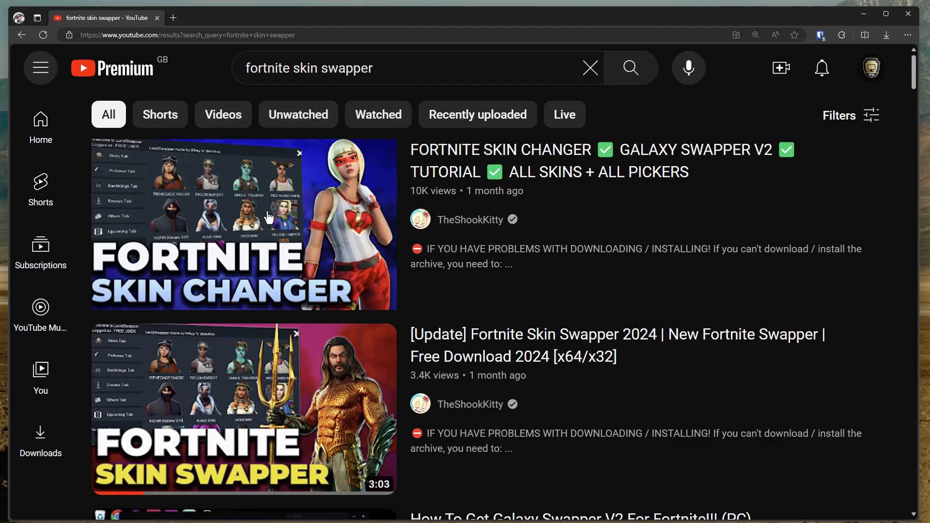
- Play the first Fortnite skin changer result and open its MediaFire description link in a new tab
click(244, 225)
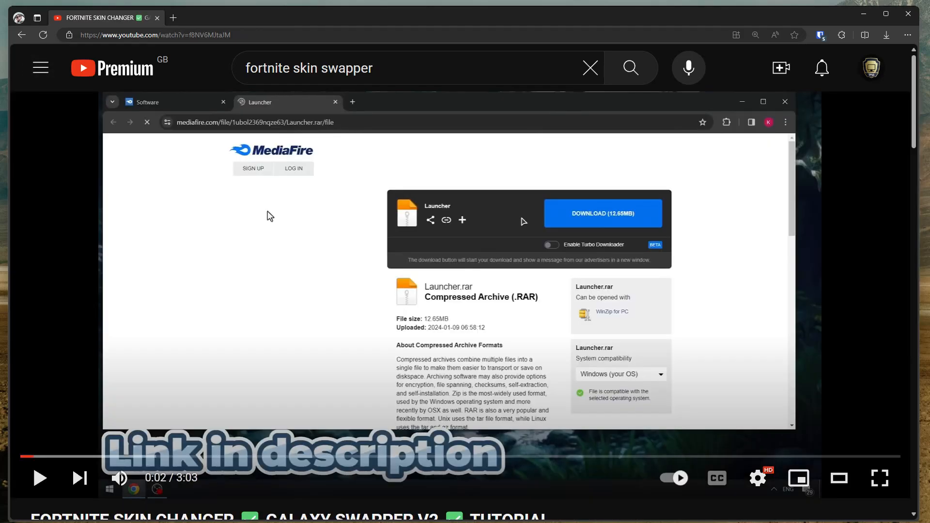
scroll(down, 3)
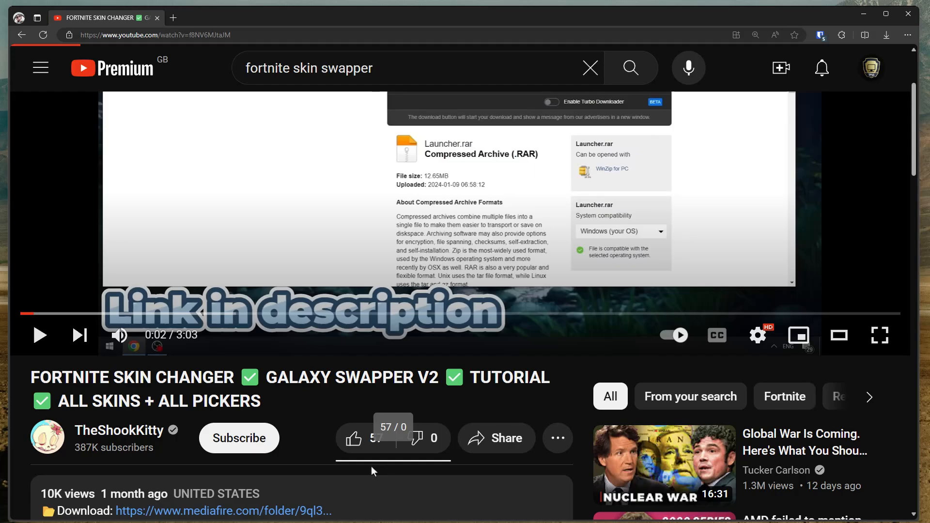
scroll(down, 3)
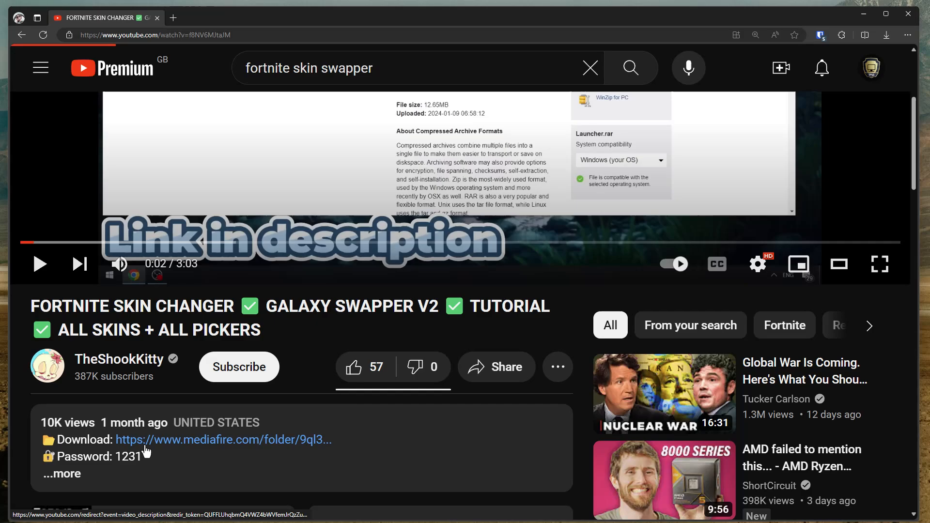
click(222, 439)
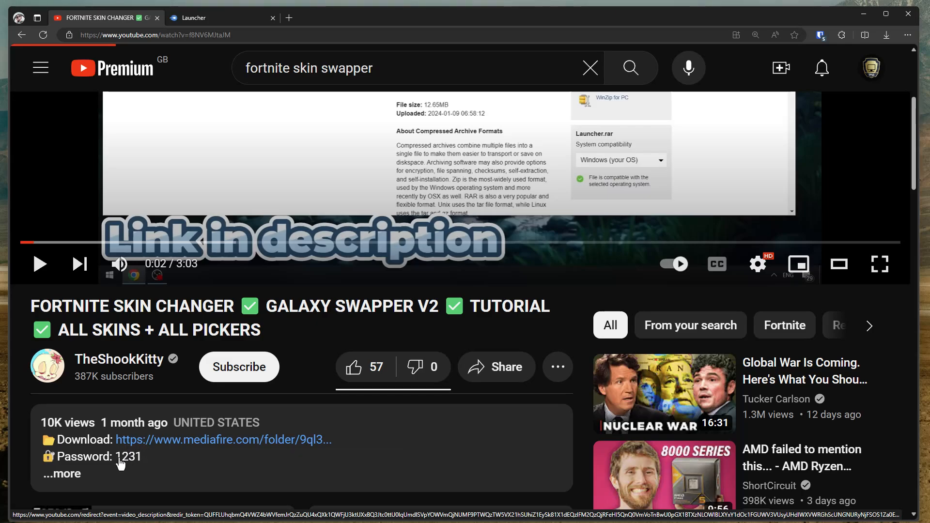
- Download Launcher.rar from the MediaFire Launcher folder's file page
click(221, 18)
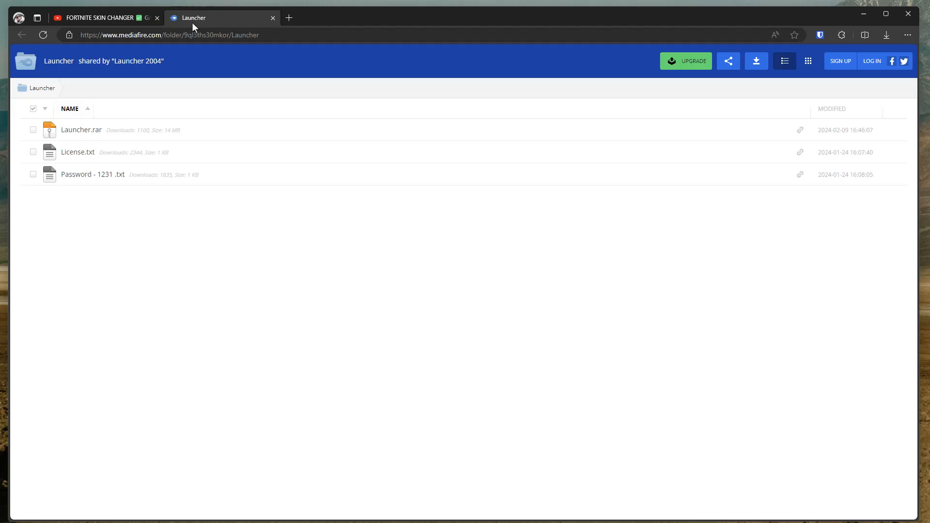
mouse_move(81, 130)
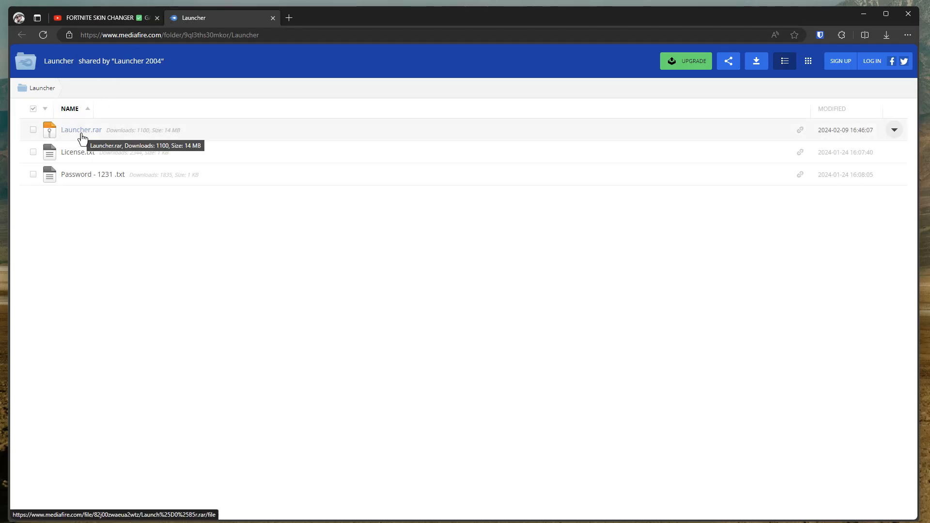
mouse_move(107, 13)
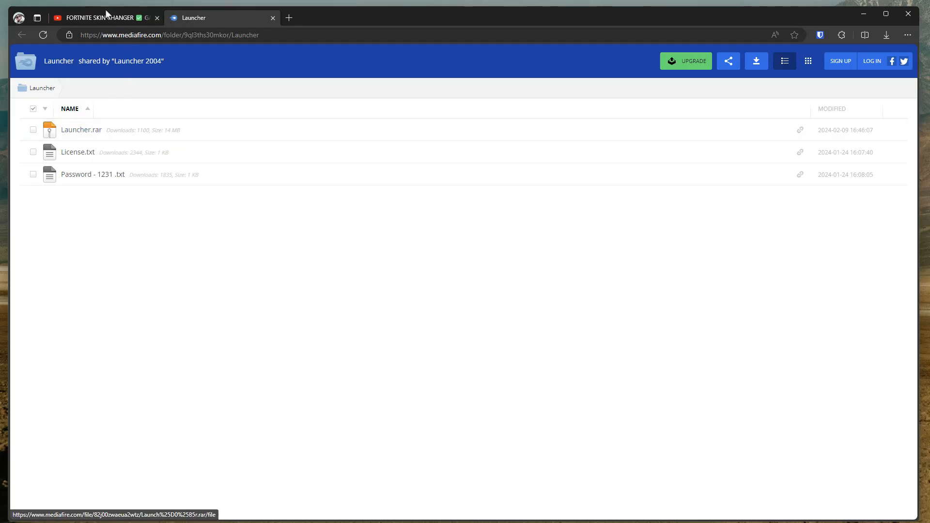
click(104, 18)
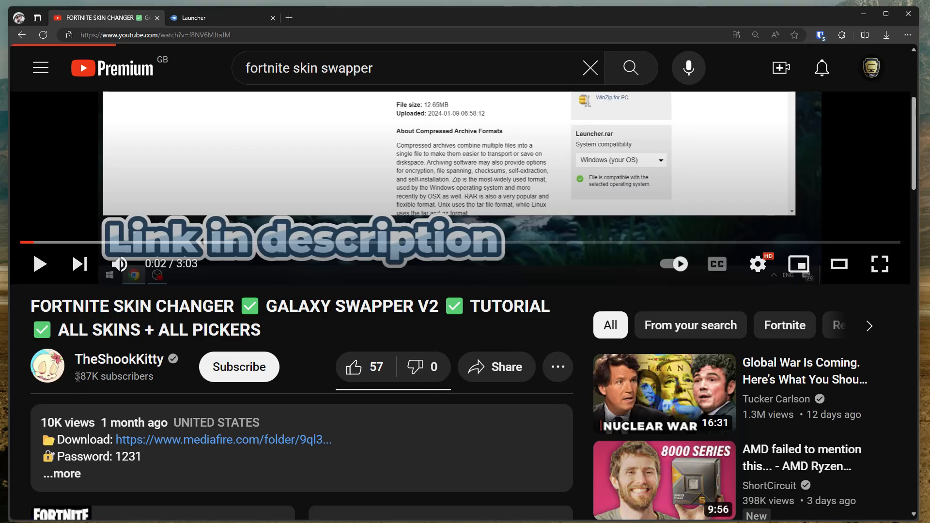
click(220, 18)
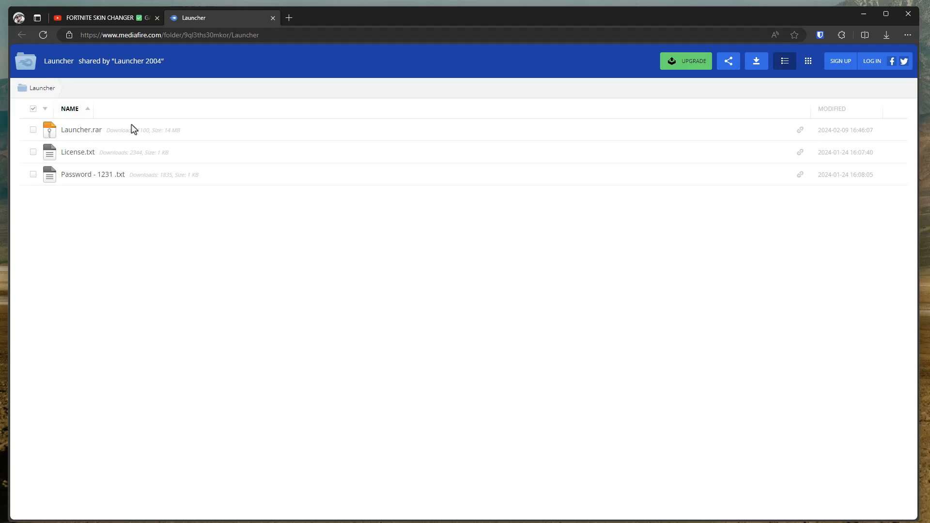
click(81, 129)
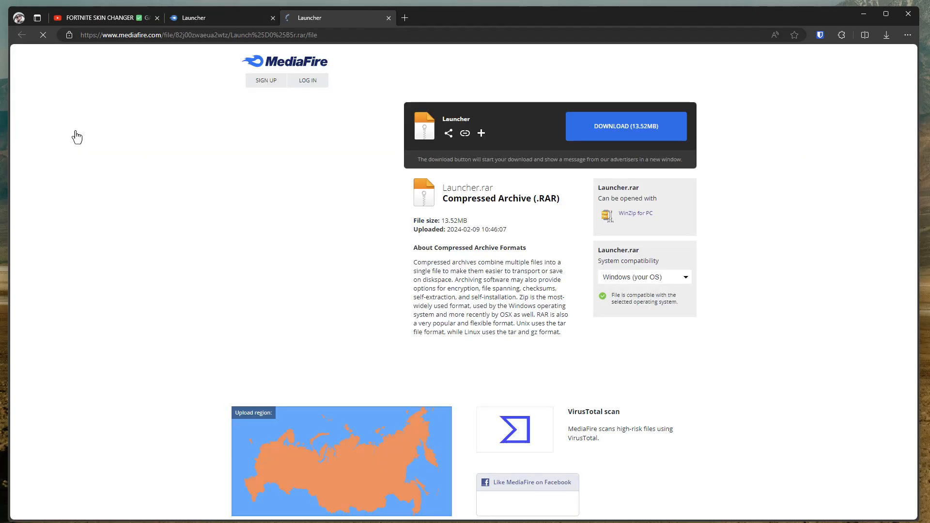
click(624, 126)
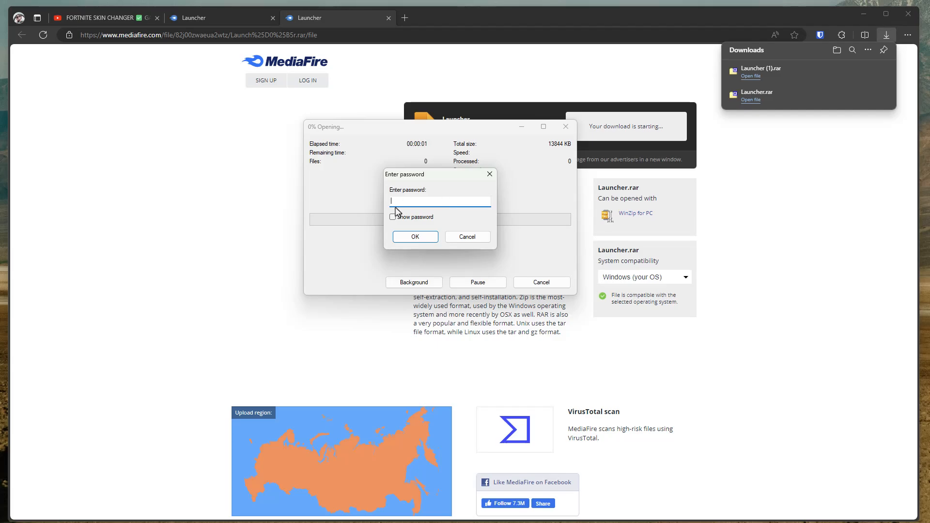
click(104, 17)
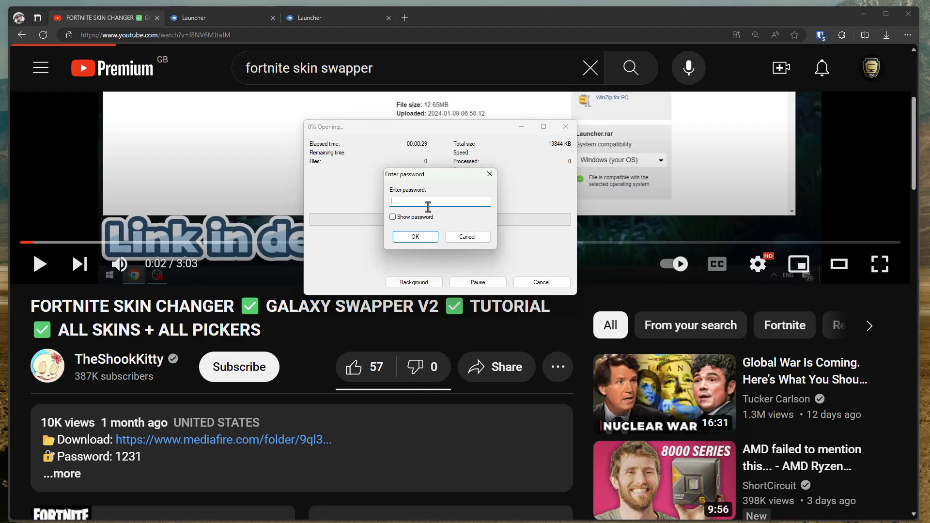
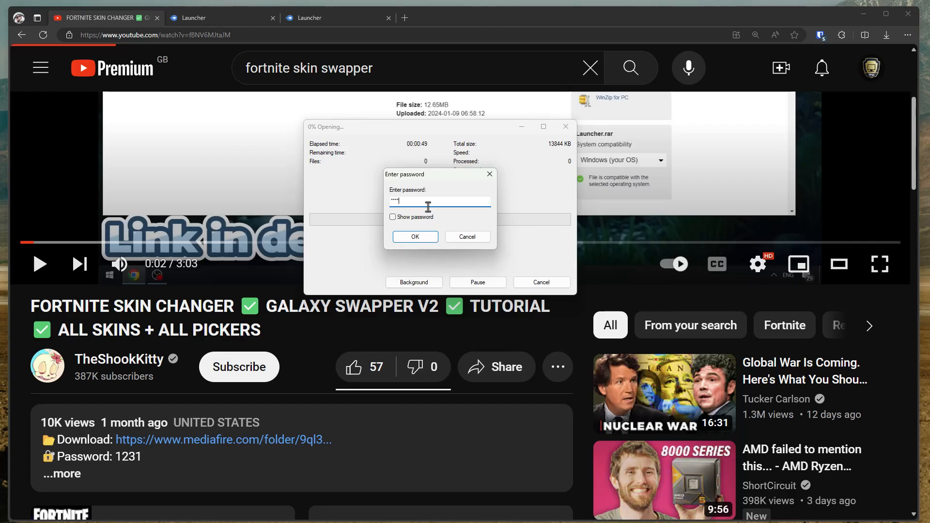
click(414, 237)
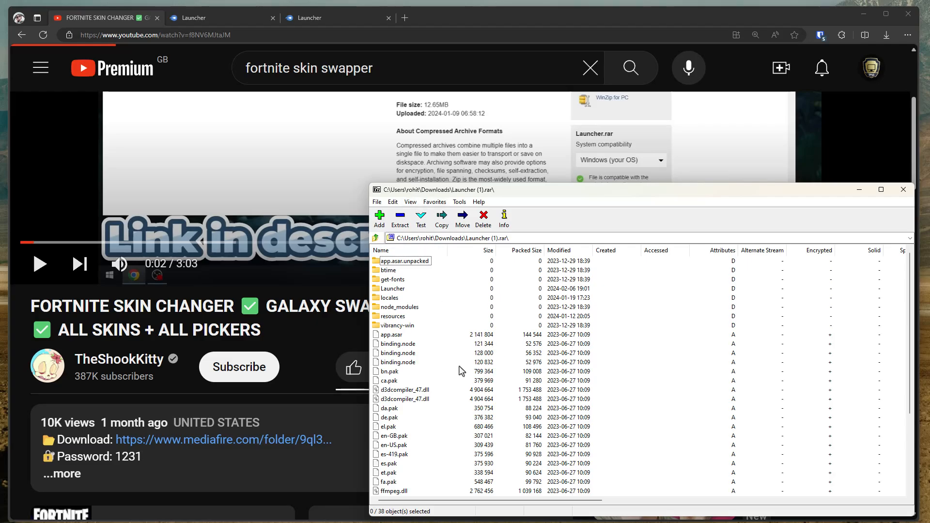
scroll(down, 3)
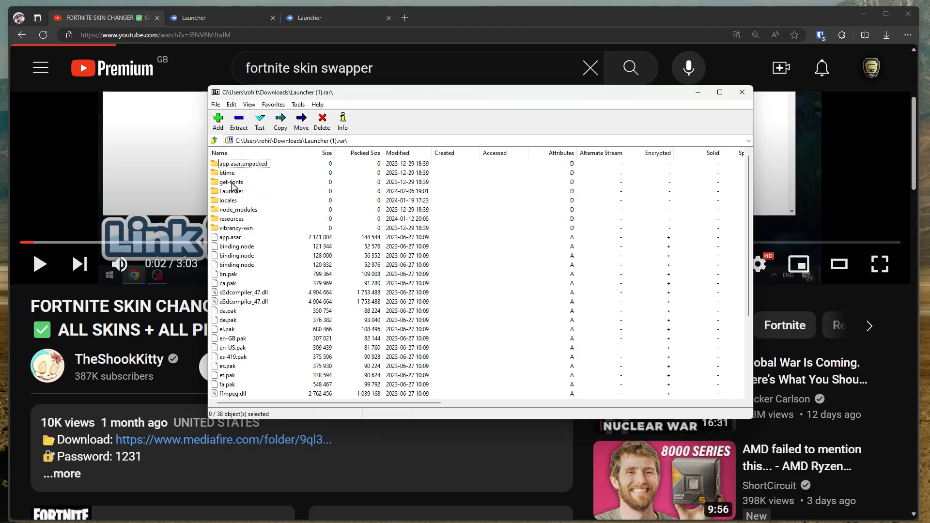
scroll(down, 3)
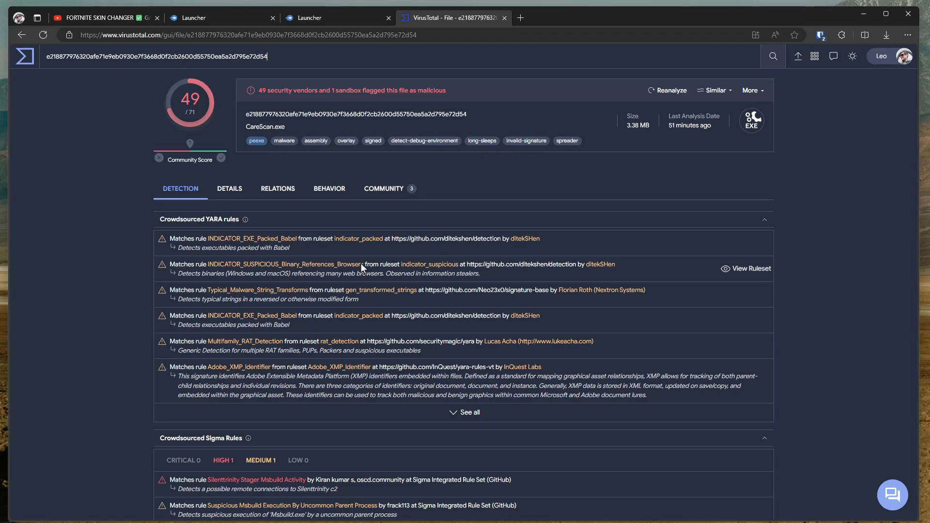
- Scroll CareScan.exe's VirusTotal report through the YARA, Sigma, IDS and vendor detections
scroll(down, 3)
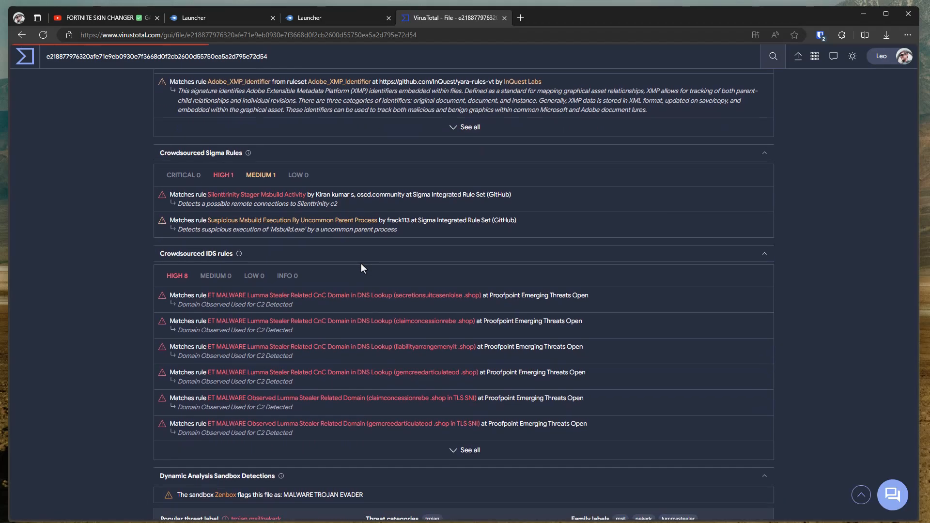
scroll(down, 3)
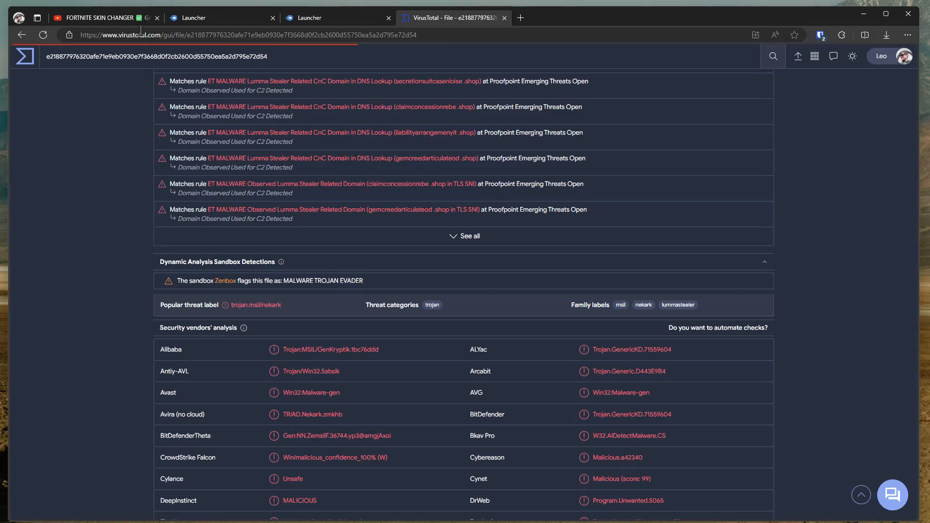
- Return to the YouTube tab showing the Fortnite skin changer video
click(95, 18)
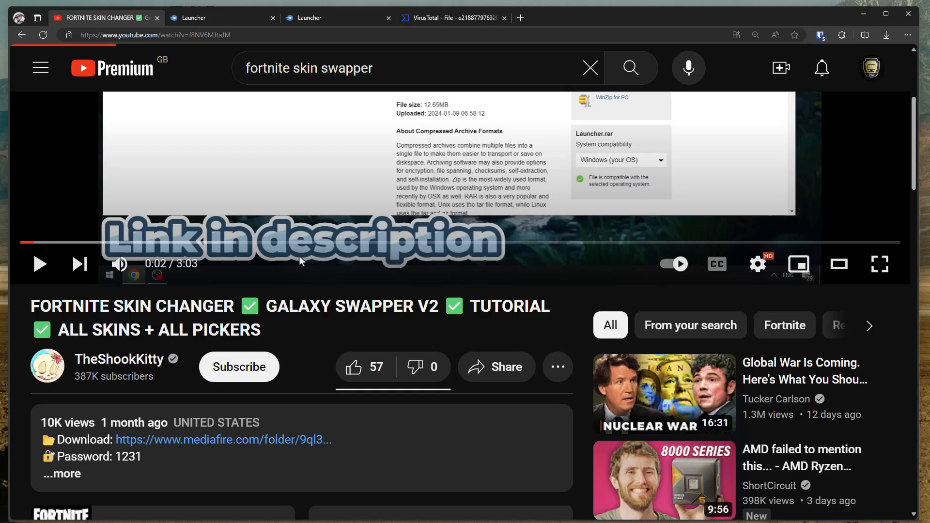
mouse_move(104, 371)
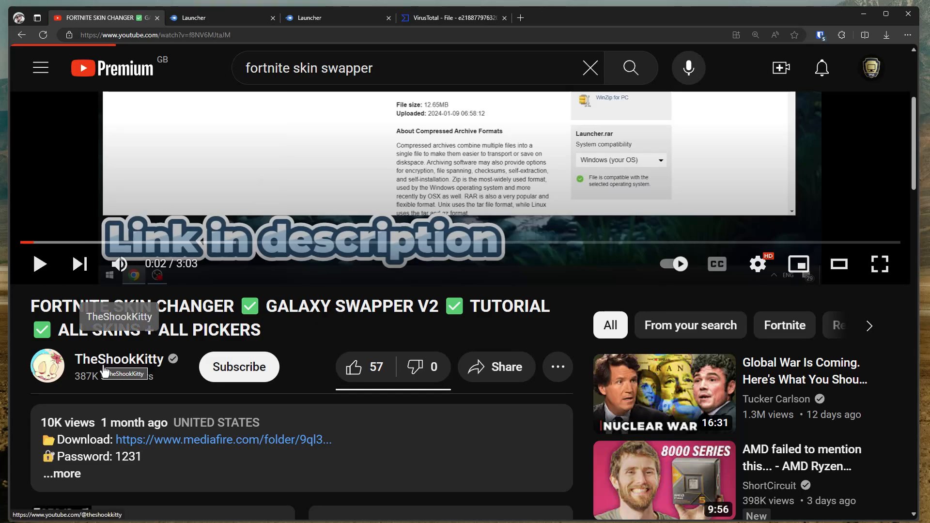
mouse_move(204, 464)
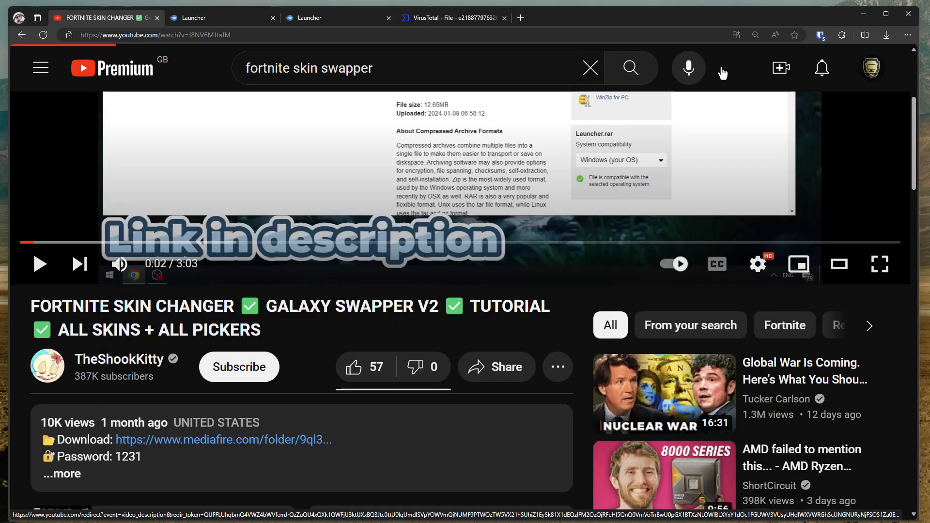
mouse_move(722, 70)
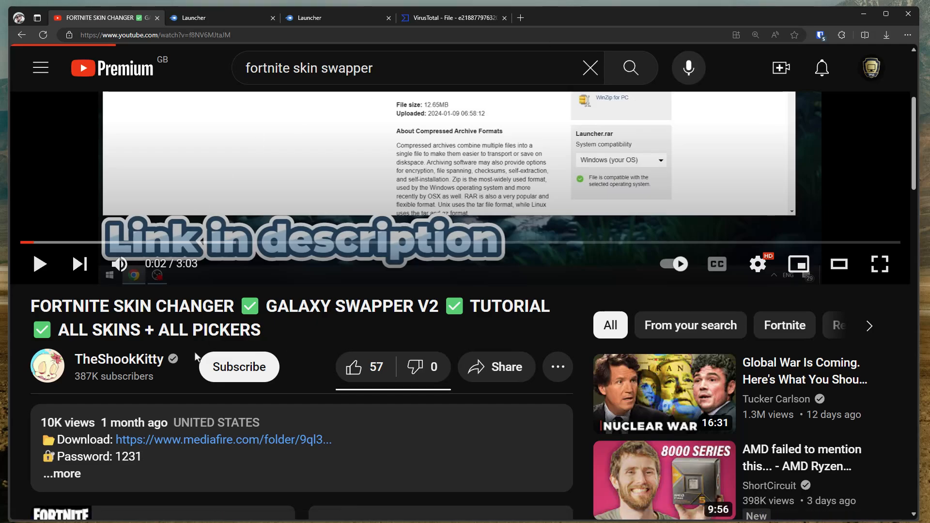
mouse_move(197, 357)
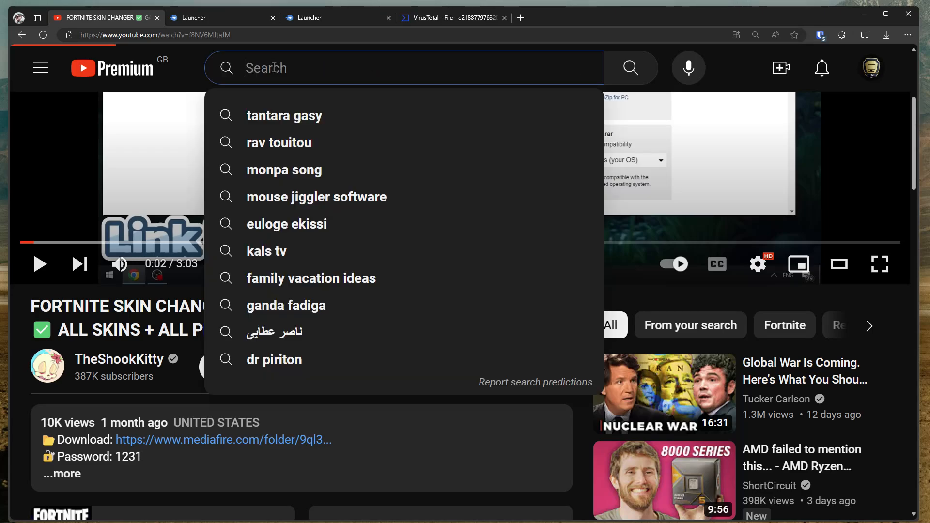
- Search 'gta 5 online mod menu', watch the Kiddions mod menu video, and open TheShookKitty's channel
text(gta)
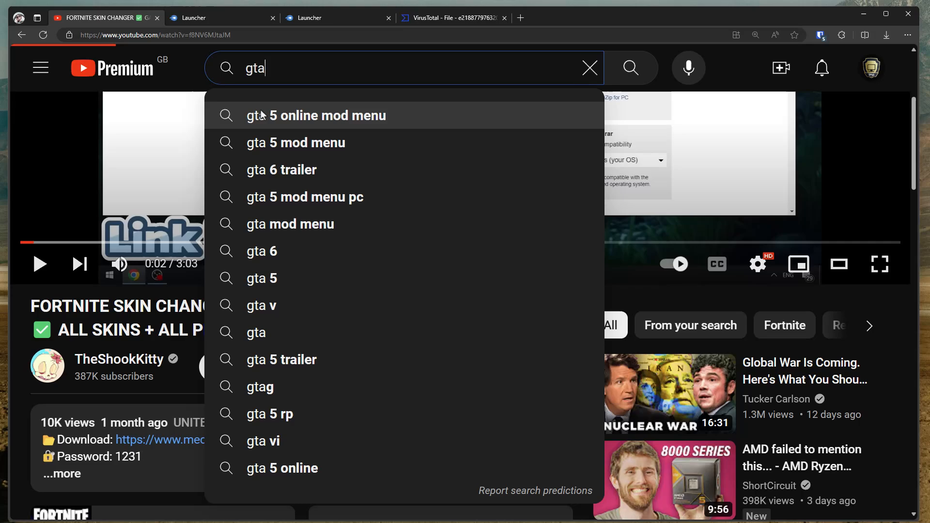
mouse_move(346, 130)
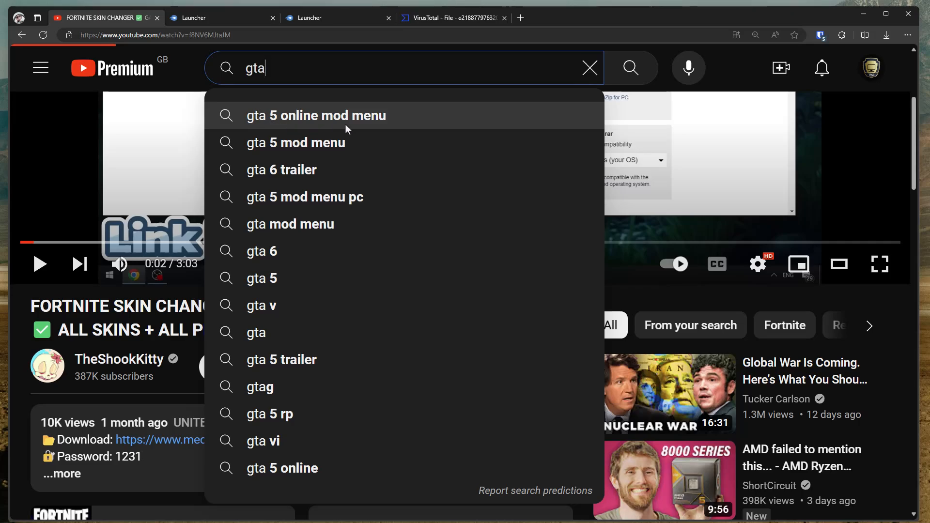
click(317, 115)
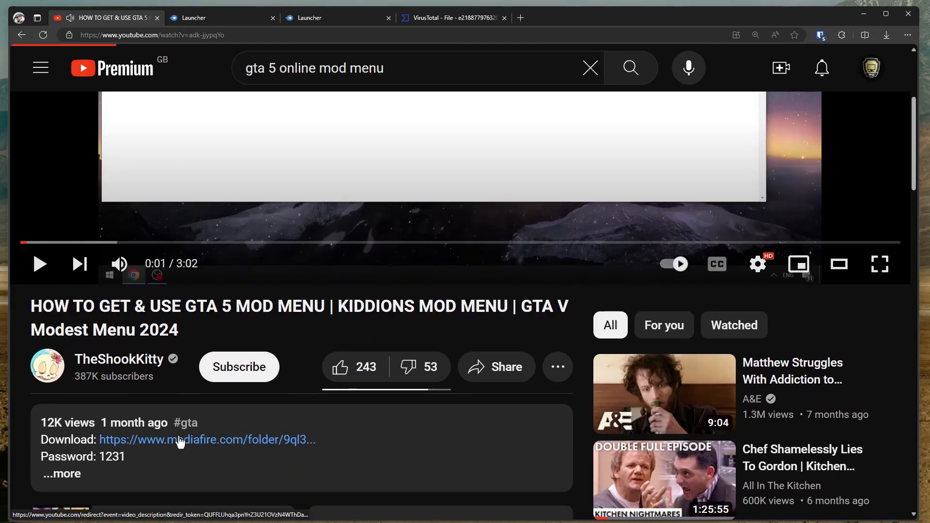
click(207, 439)
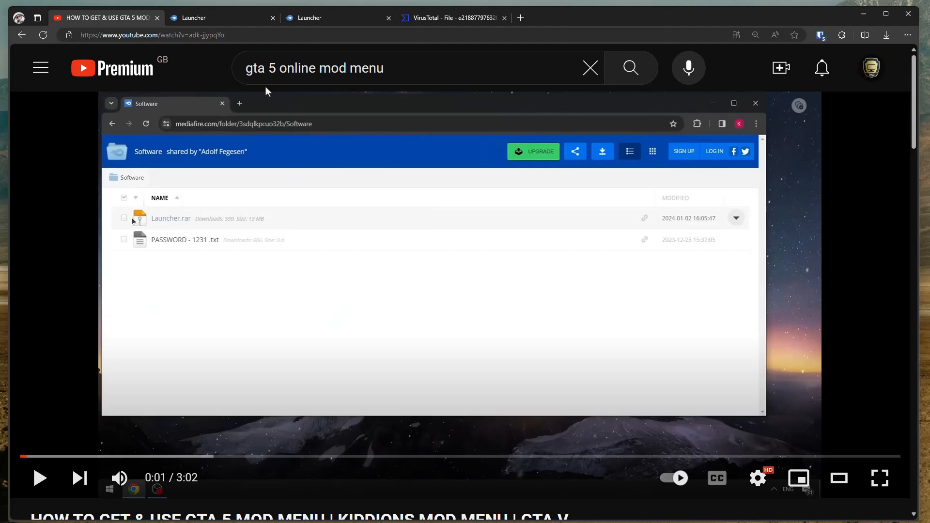
scroll(down, 3)
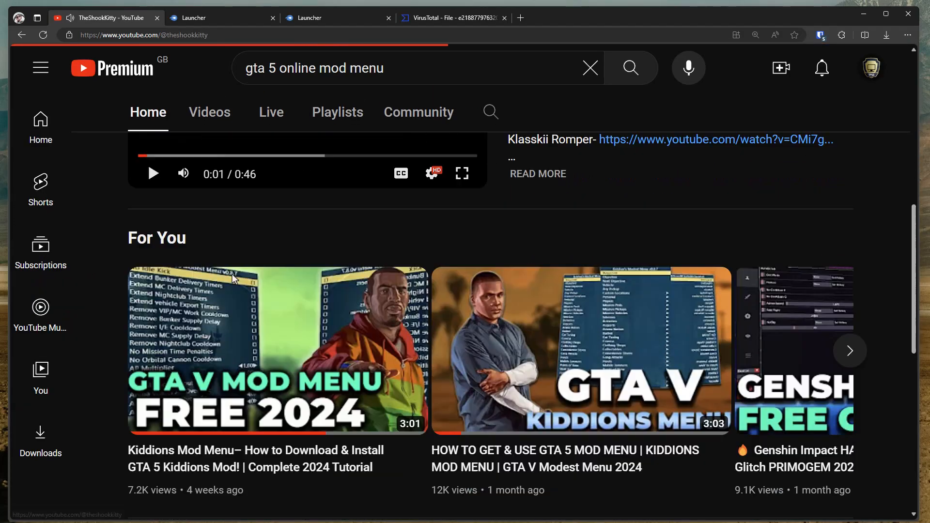
- Scroll TheShookKitty's channel and open the VALORANT HACK AIMBOT video
scroll(down, 3)
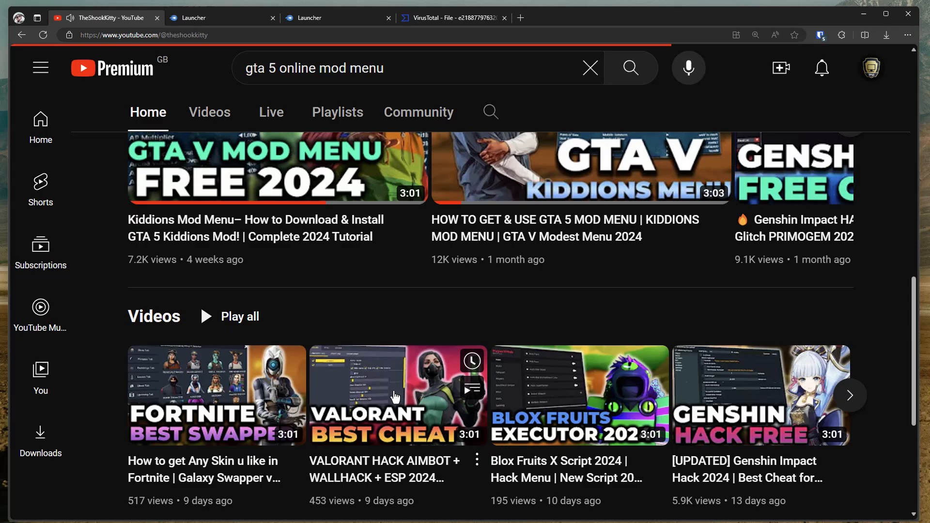
scroll(down, 3)
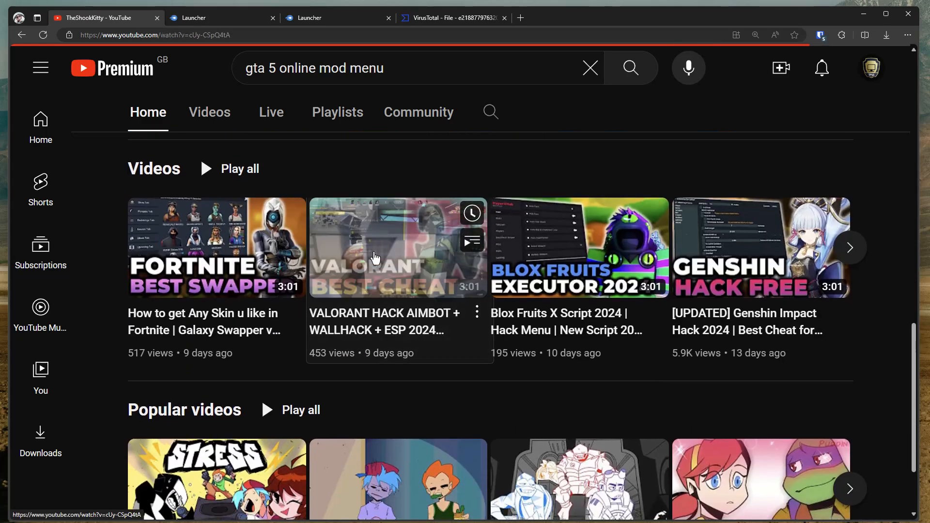
click(397, 248)
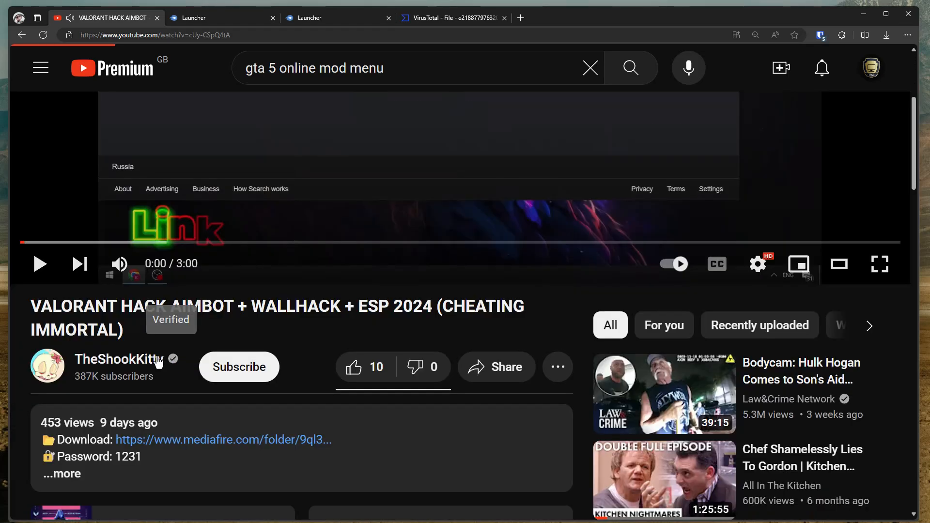
mouse_move(168, 450)
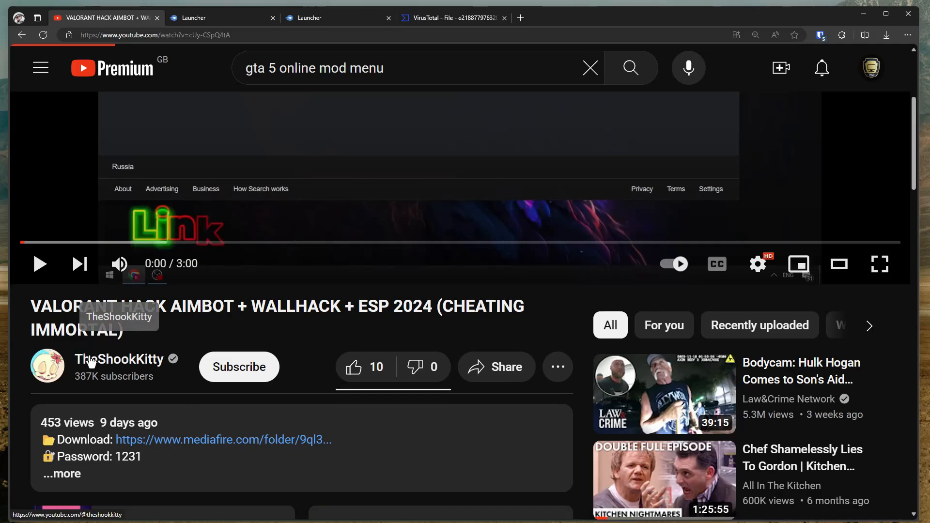
mouse_move(121, 433)
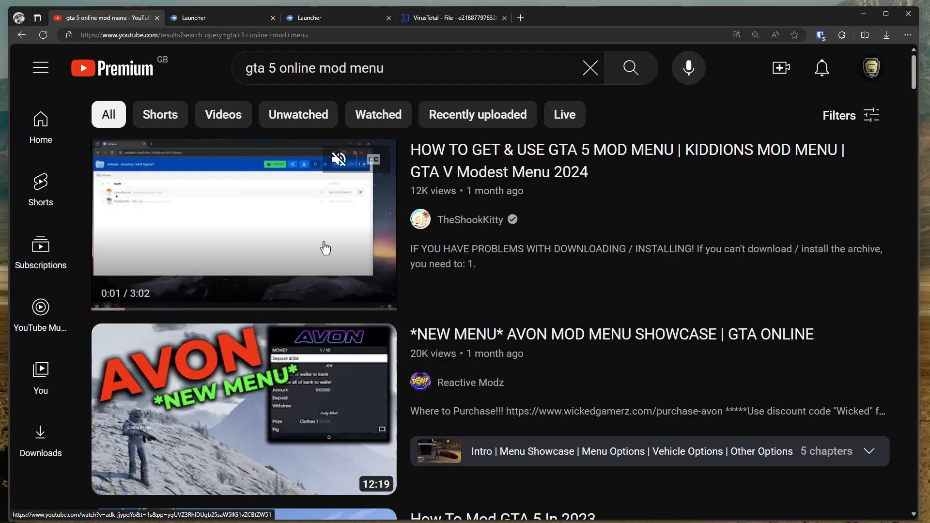
- Switch to the VirusTotal tab, then to the MediaFire Launcher folder listing Launcher.rar
click(451, 17)
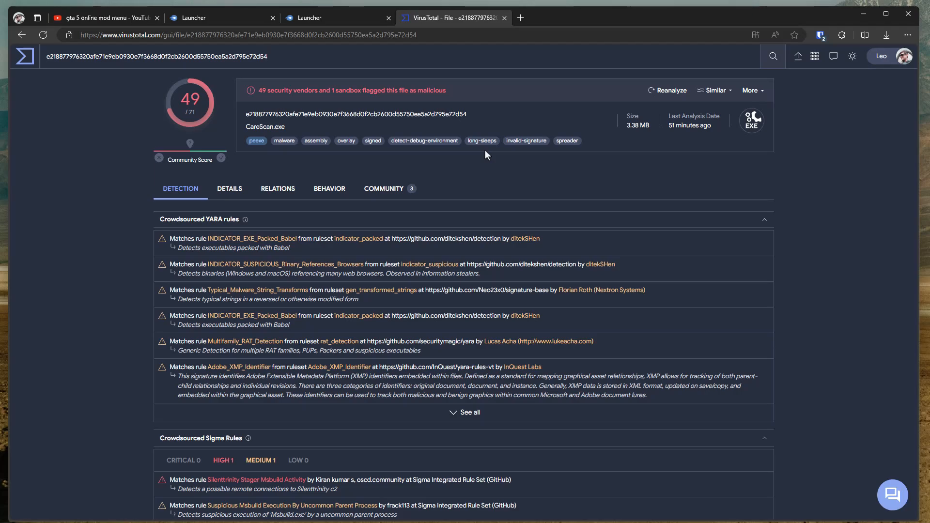
click(335, 18)
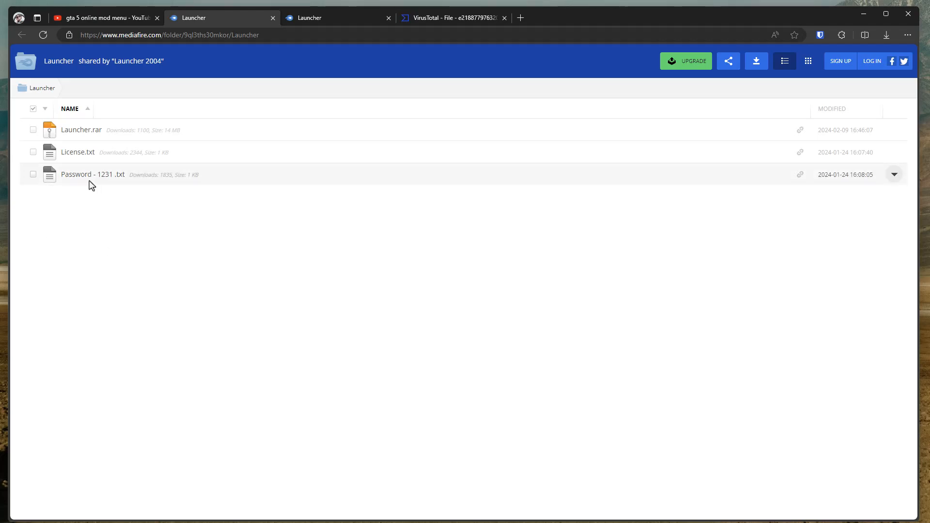
mouse_move(95, 185)
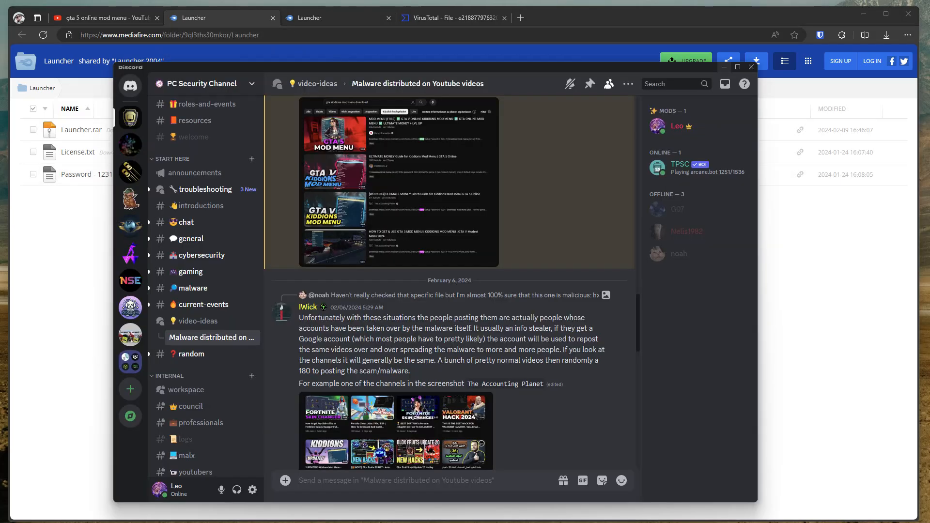
mouse_move(503, 351)
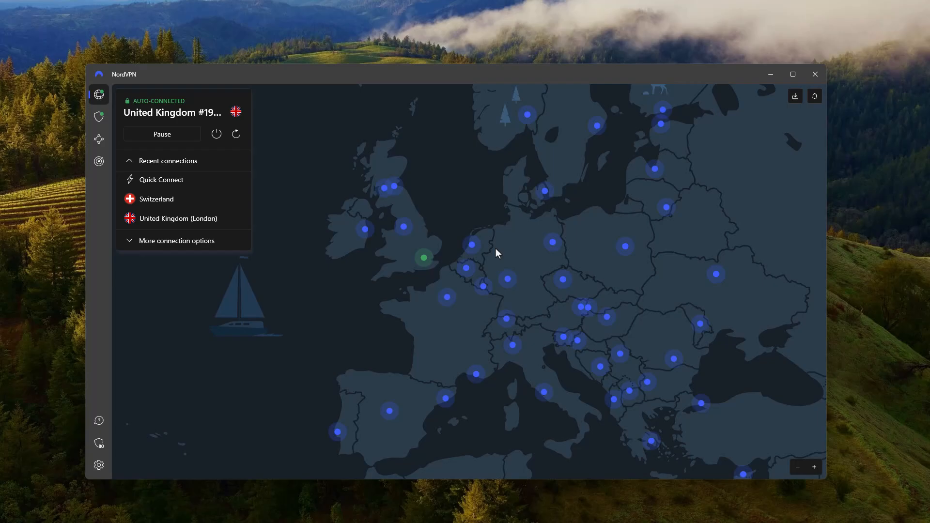
mouse_move(496, 254)
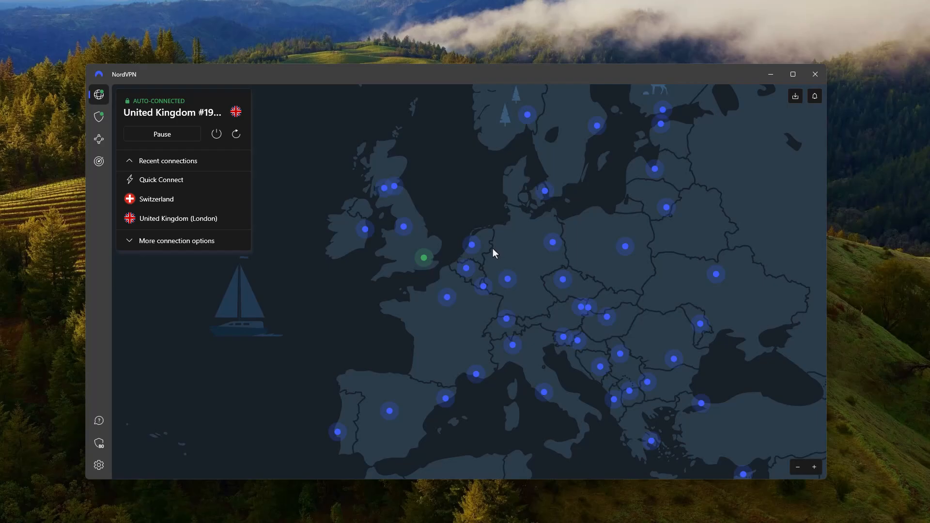
mouse_move(600, 364)
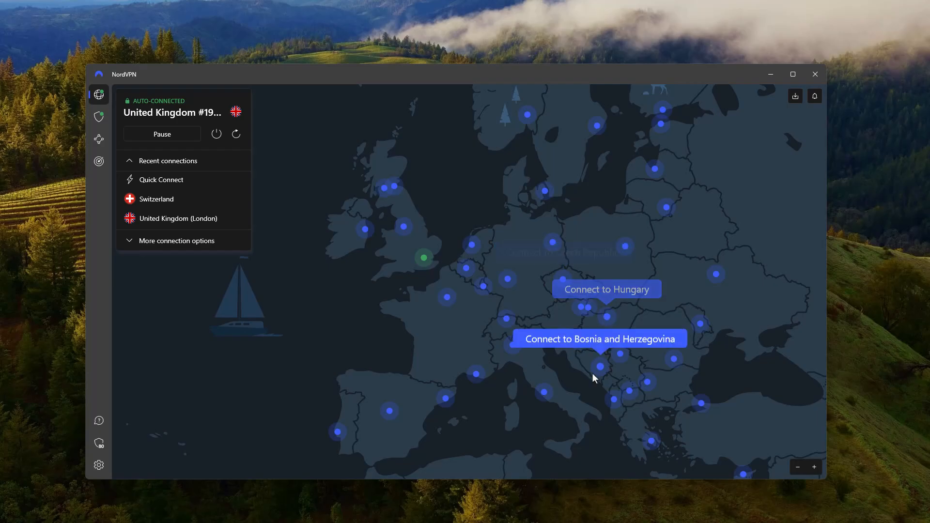
mouse_move(505, 319)
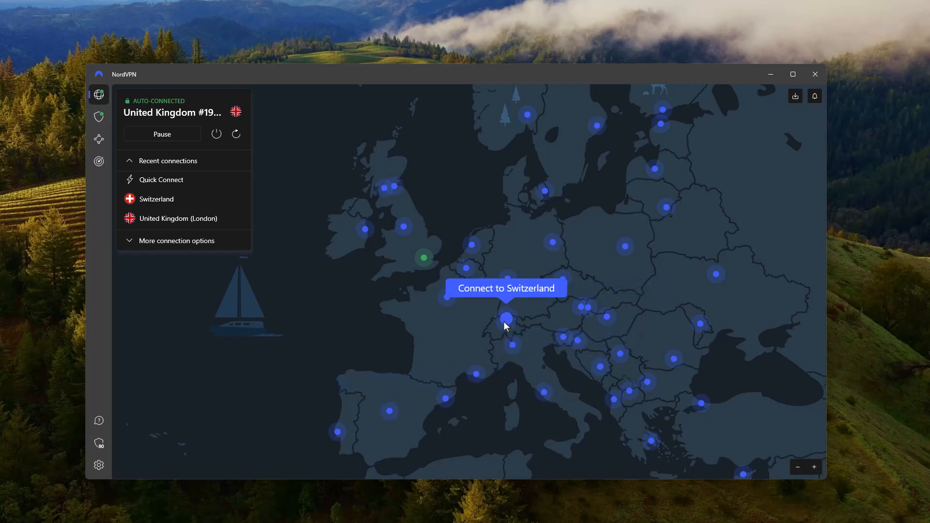
- Connect NordVPN to Switzerland and confirm ipinfo.io locates the IP in Zürich
click(506, 317)
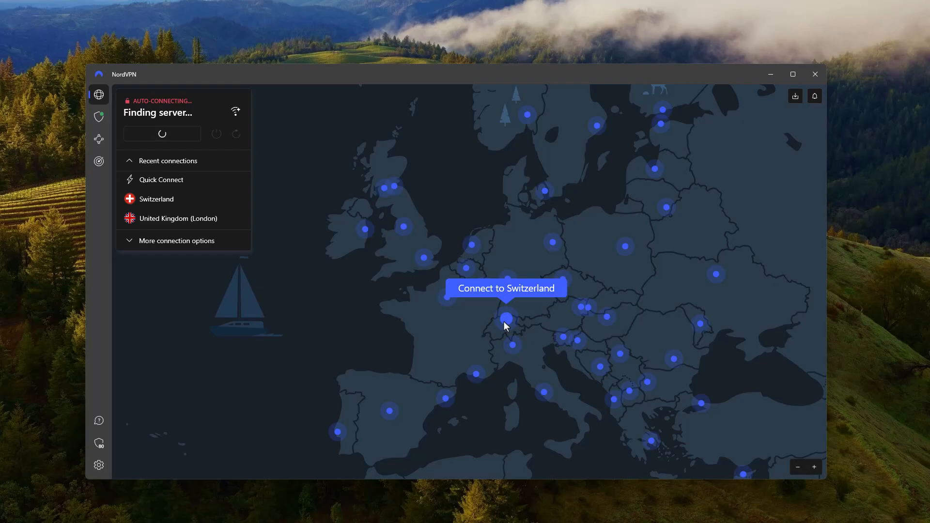
click(506, 319)
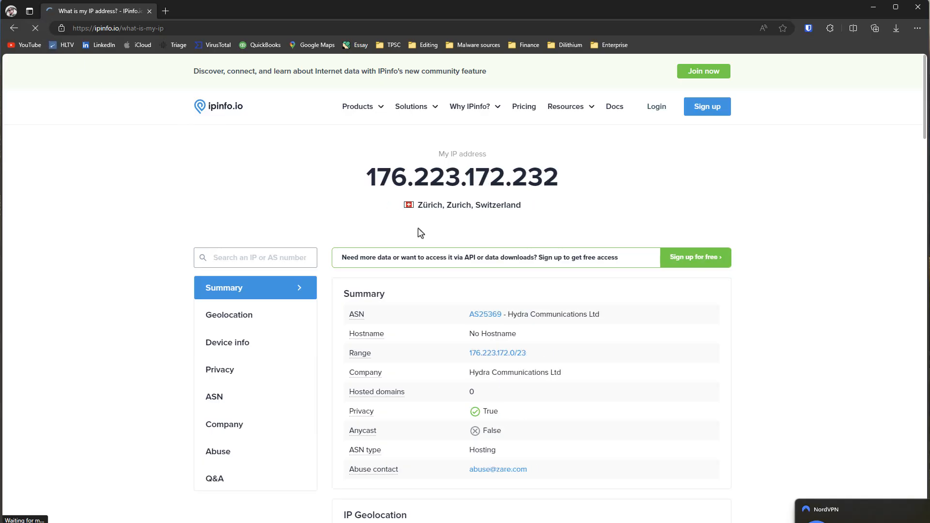
mouse_move(524, 228)
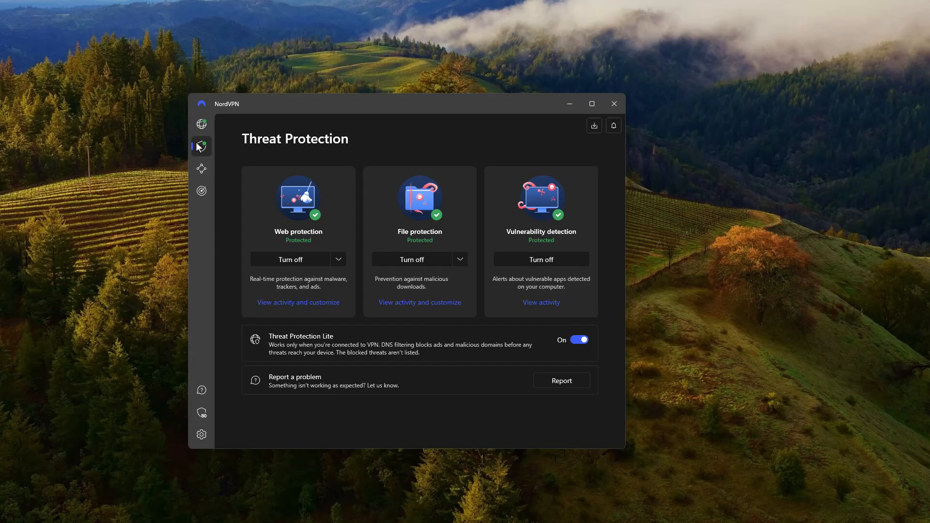
mouse_move(264, 196)
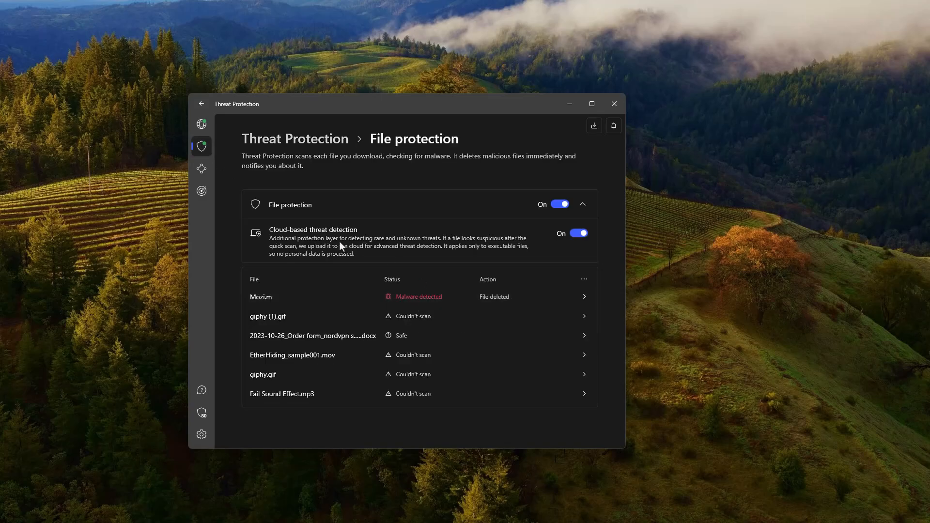
- View NordVPN's Meshnet and Dark Web Monitor pages, then reveal the New Year's deal page address
click(201, 168)
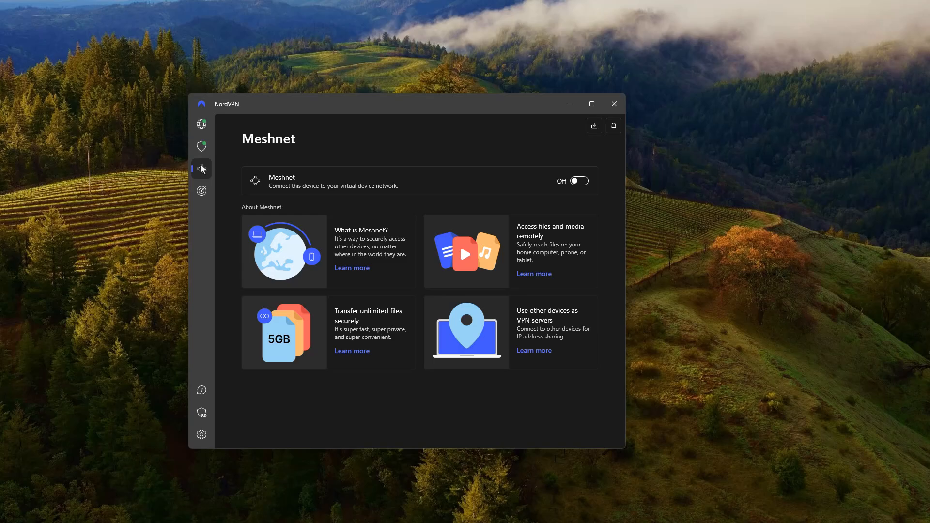
click(201, 191)
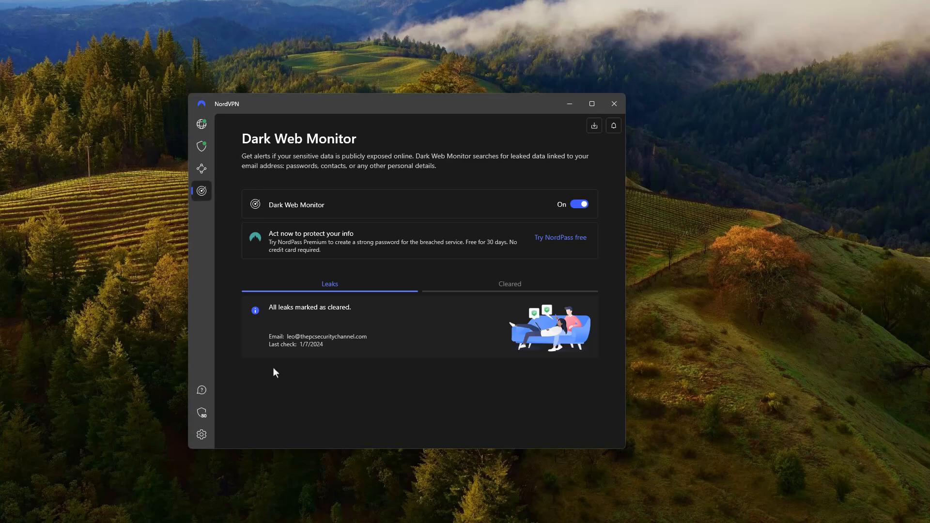
mouse_move(325, 351)
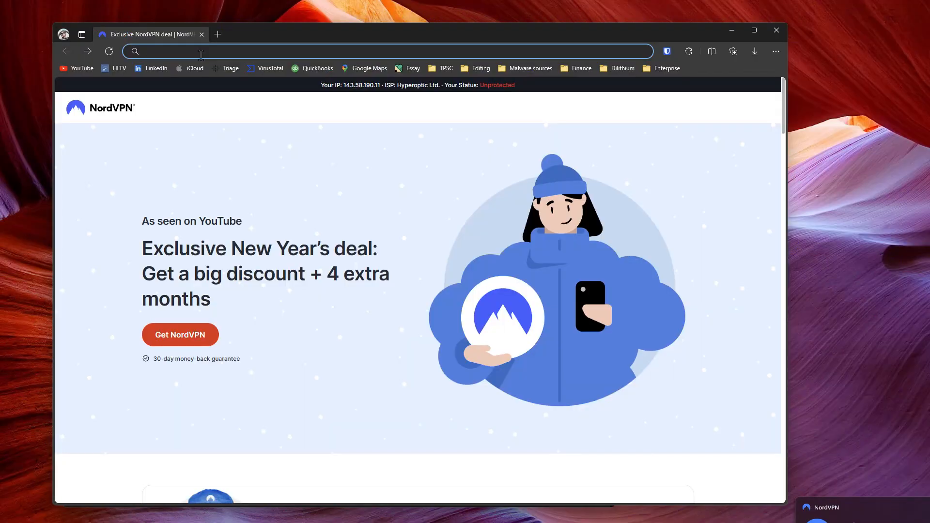
click(386, 51)
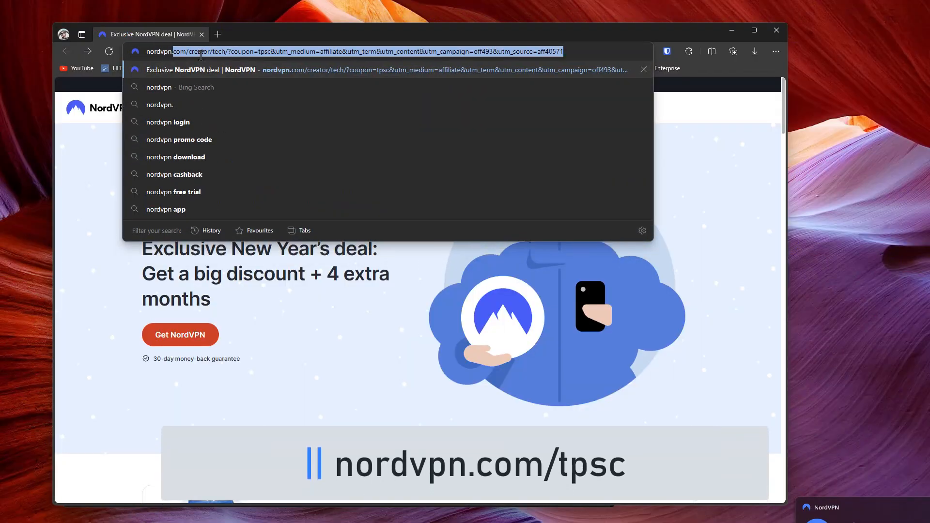